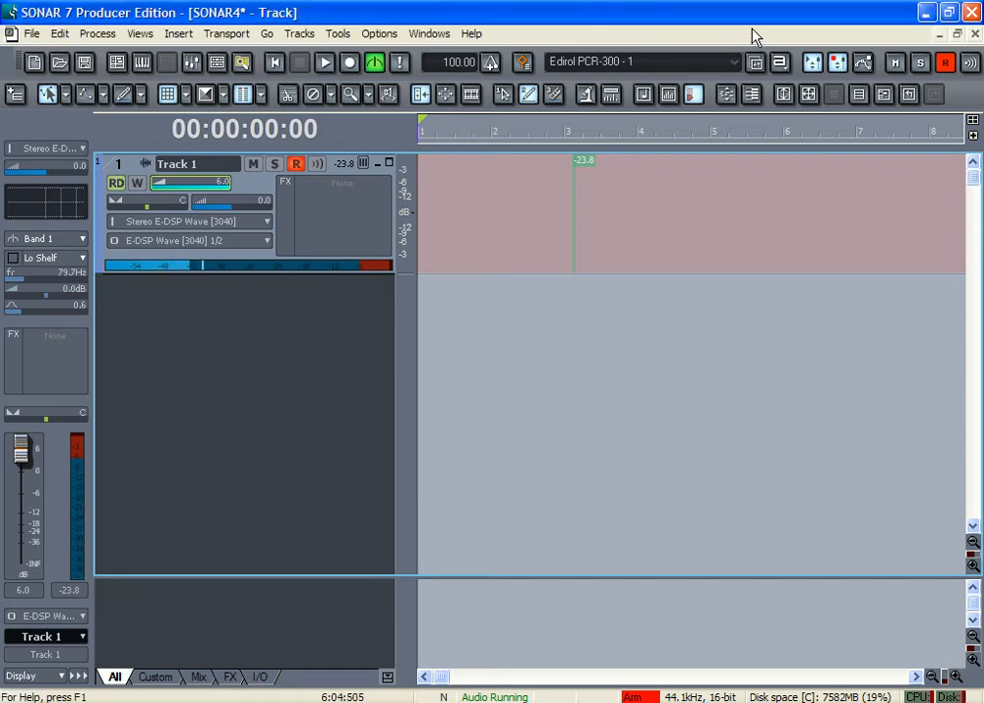
Step: Record a vocal take onto Track 1, then disarm the track
click(324, 62)
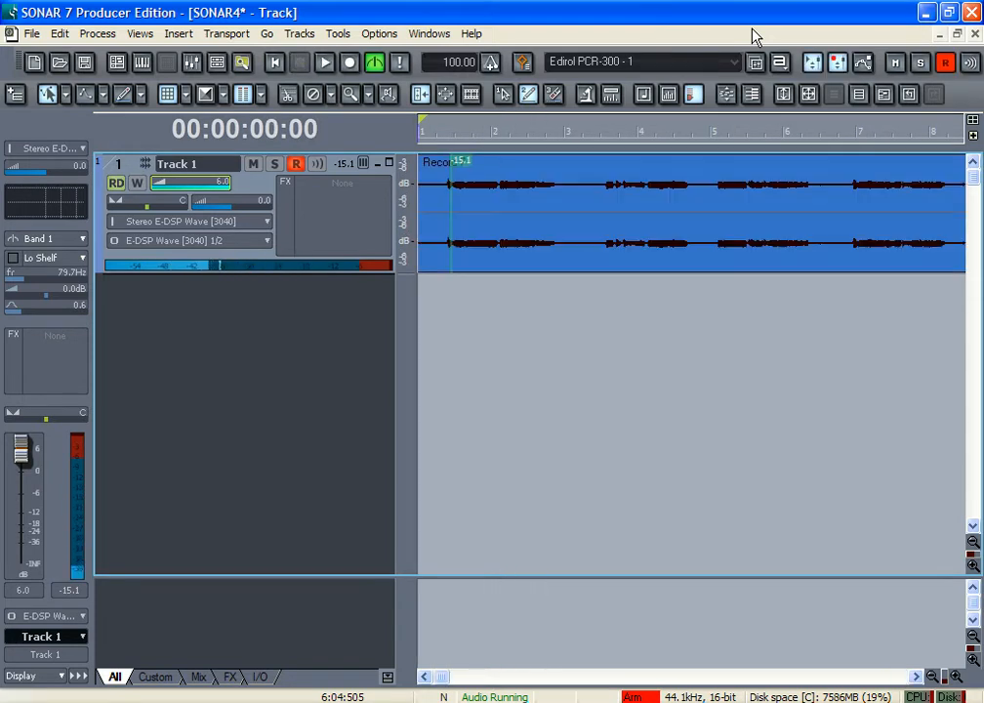
click(296, 164)
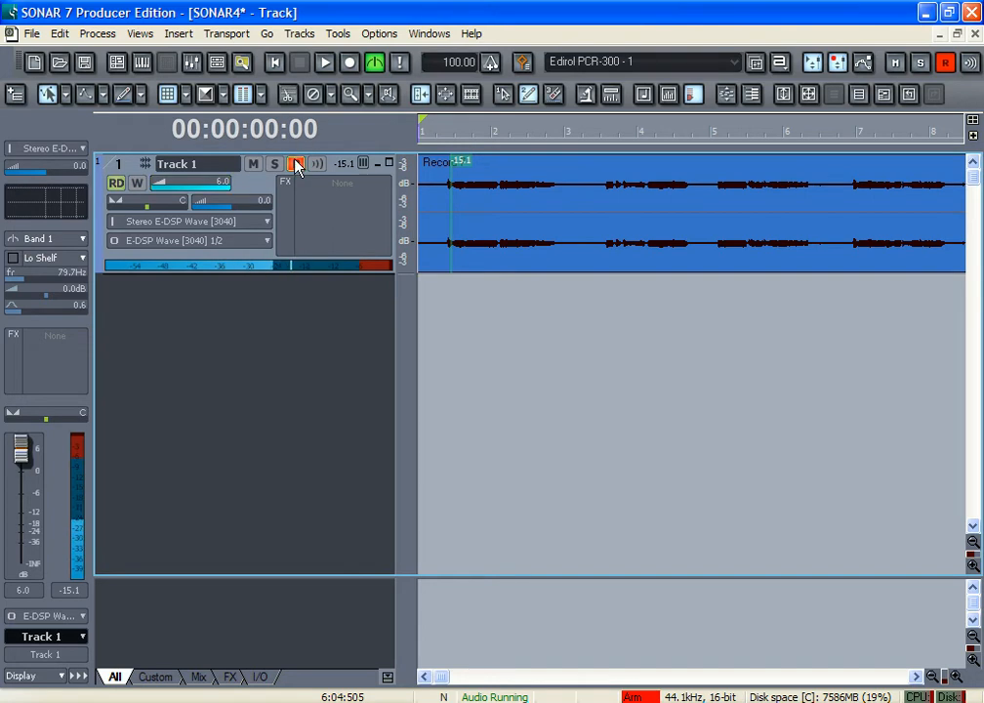
Step: Turn the recorded clip into a V-Vocal clip via its context menu
right_click(586, 195)
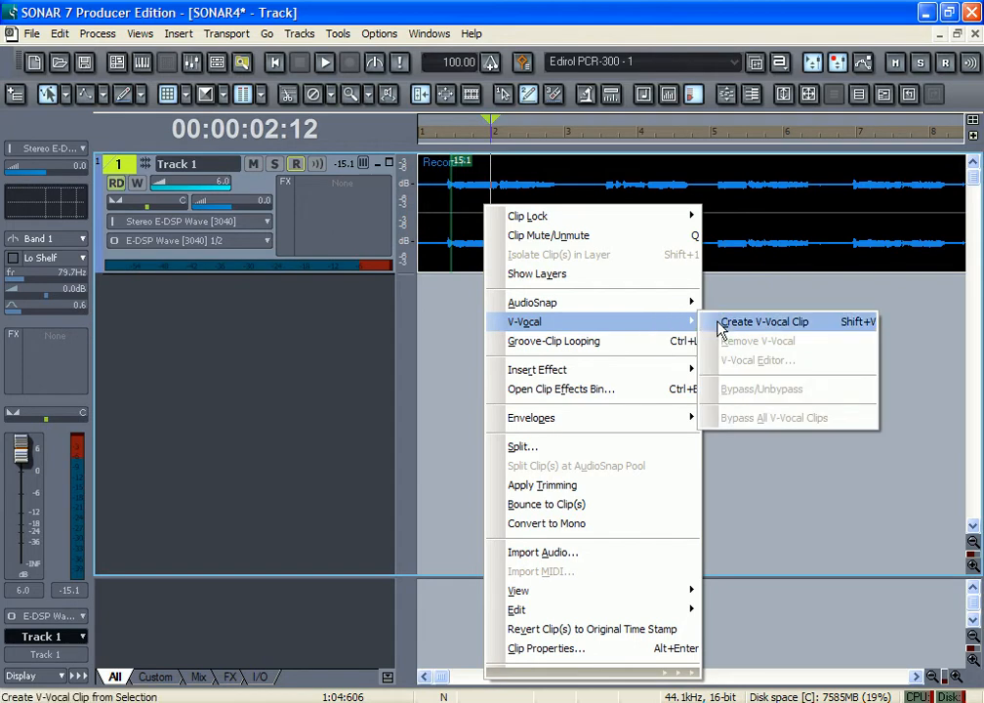
click(764, 321)
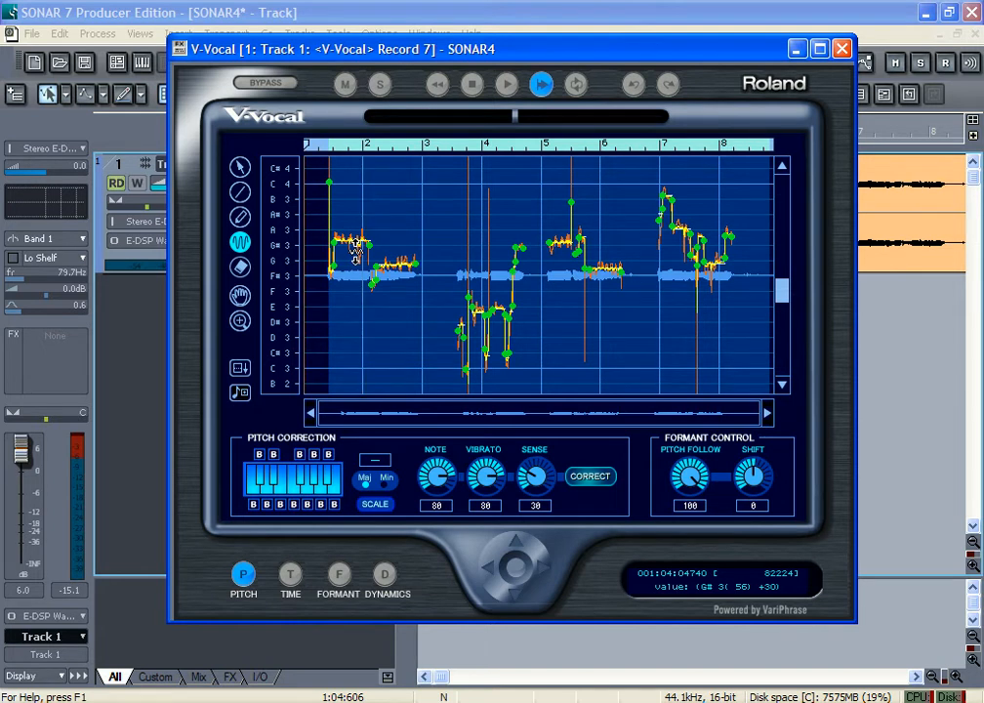
Step: Audition the V-Vocal clip to hear its detected pitch curve
click(506, 84)
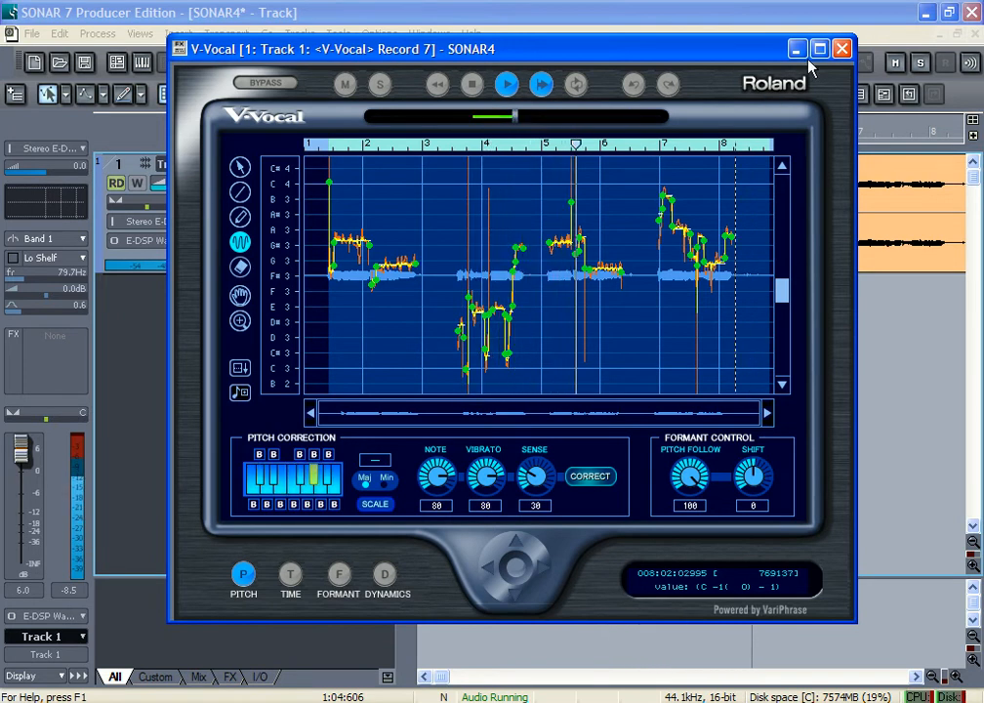
Step: Maximize the V-Vocal editor and choose the Pointer tool for selecting notes
click(819, 48)
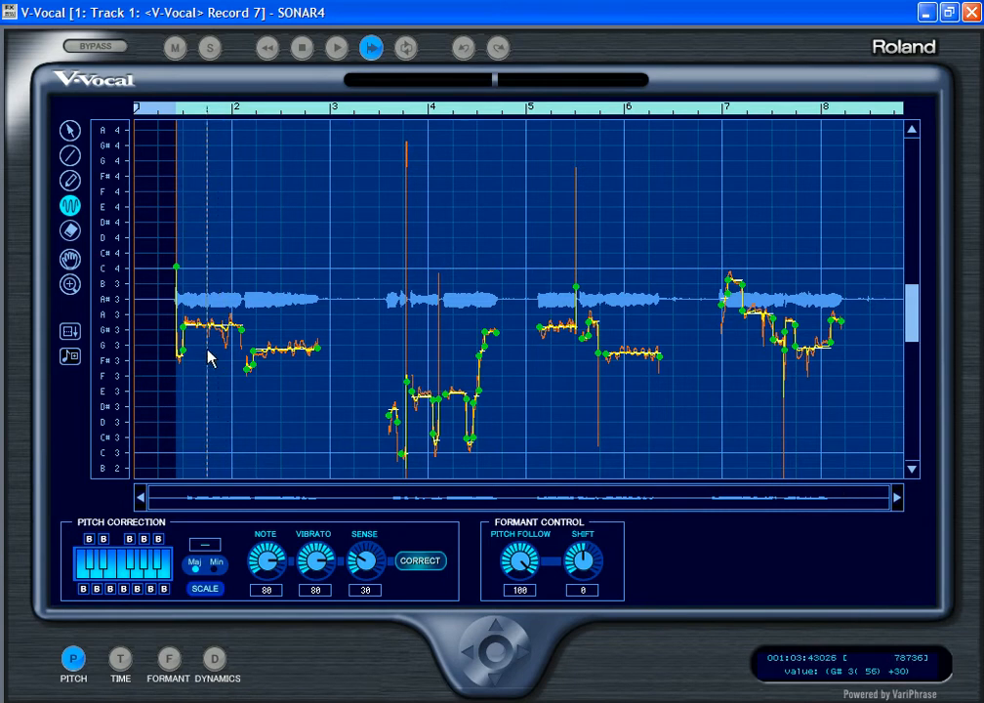
click(336, 47)
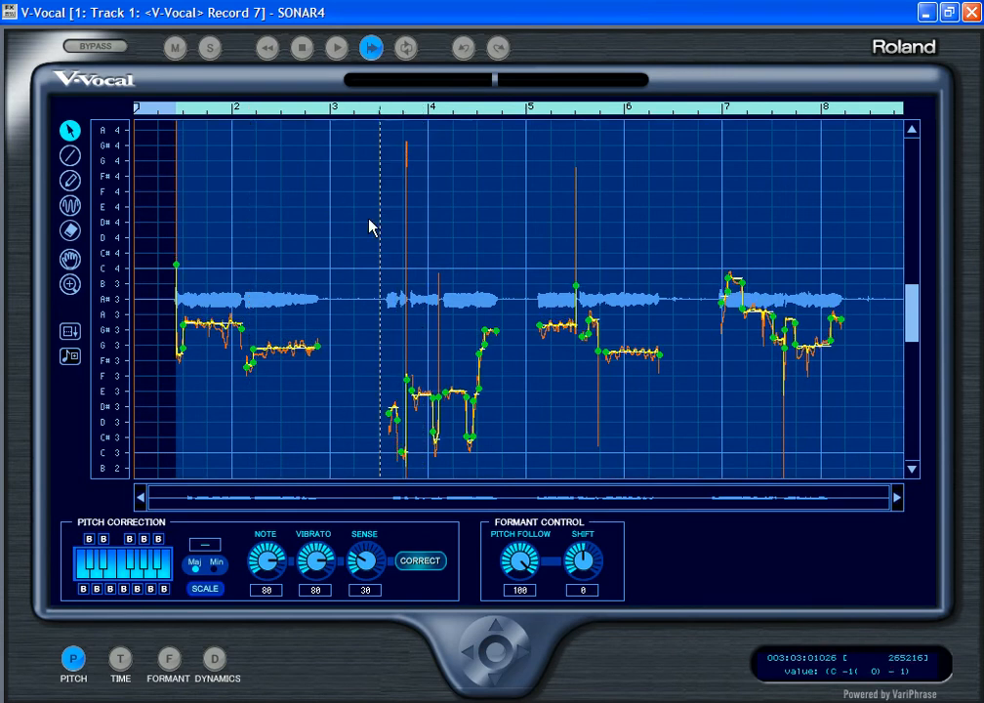
Step: Select the sung notes, flatten their pitch curves and adjust the note after bar 2
click(250, 366)
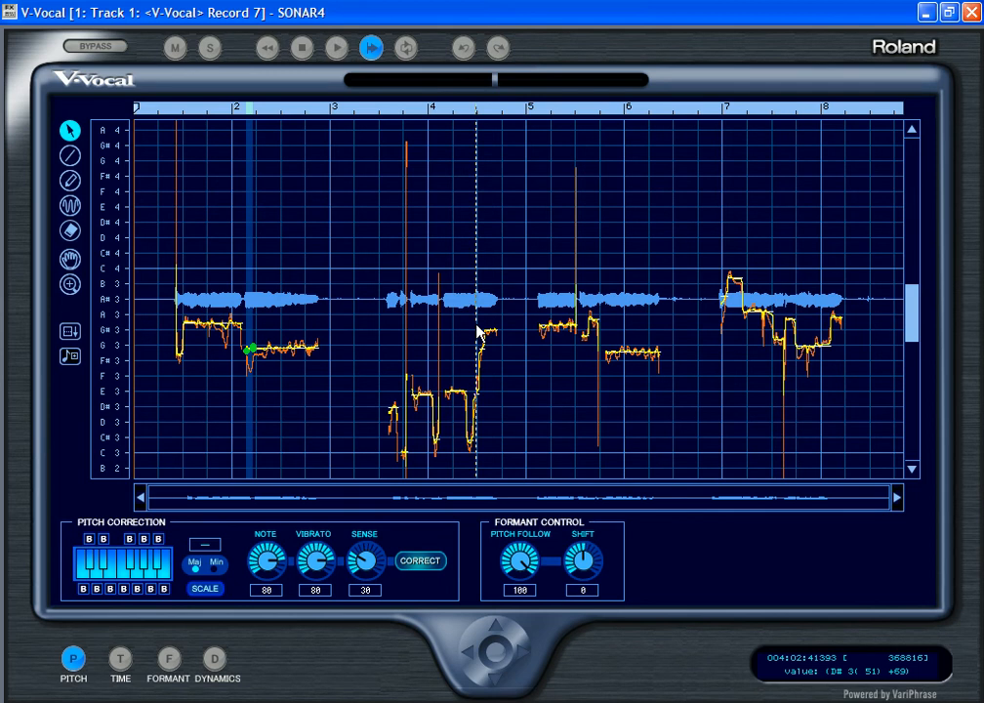
click(249, 346)
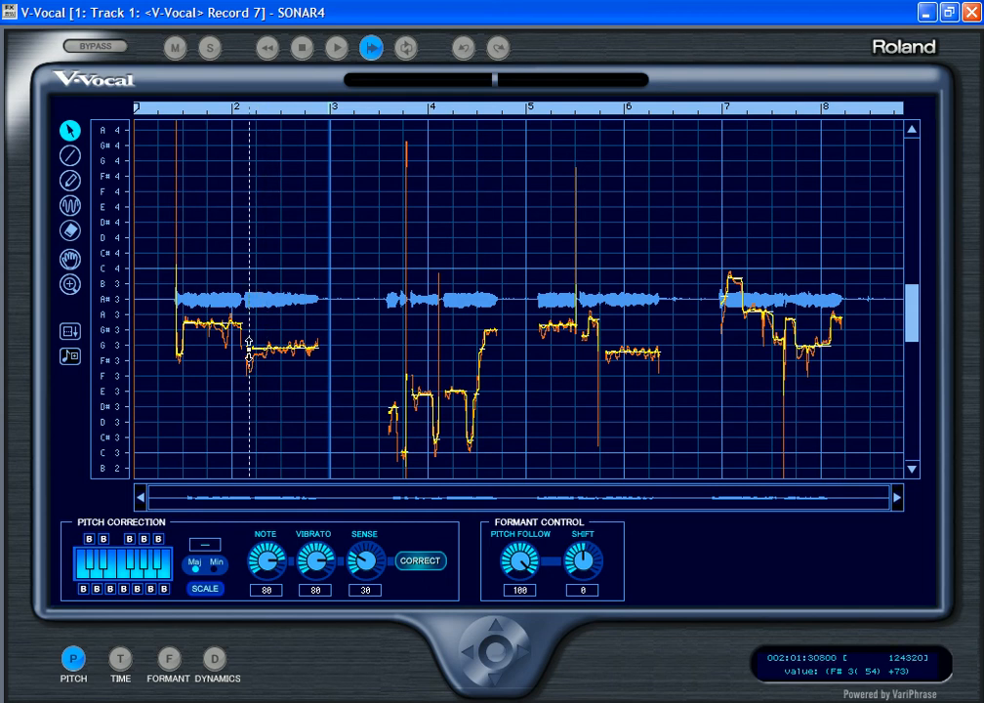
mouse_move(274, 298)
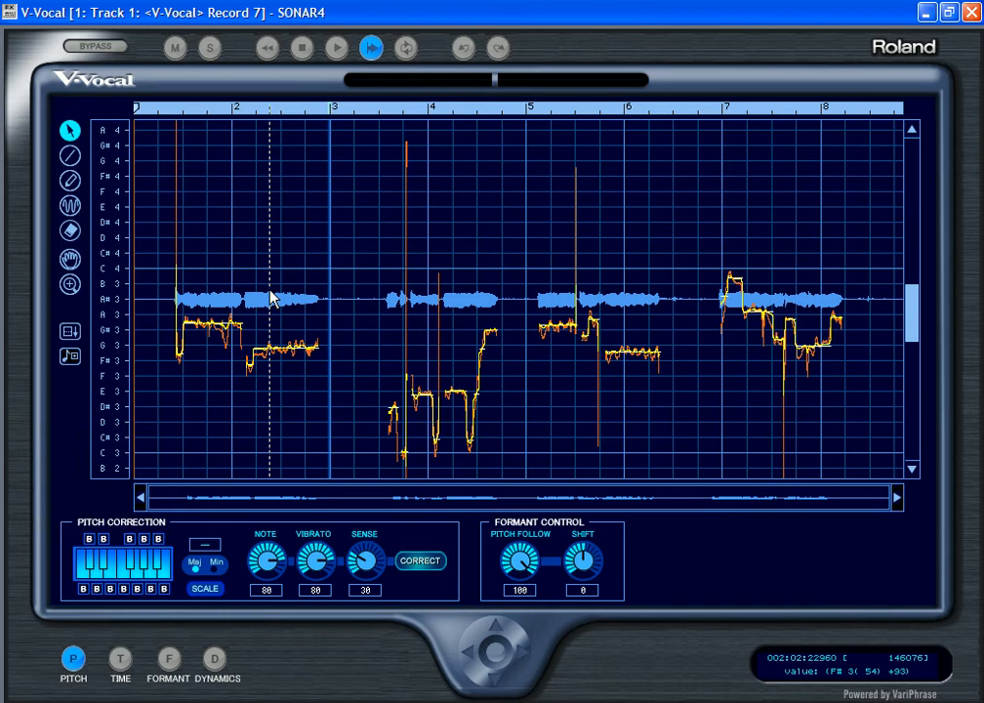
click(336, 47)
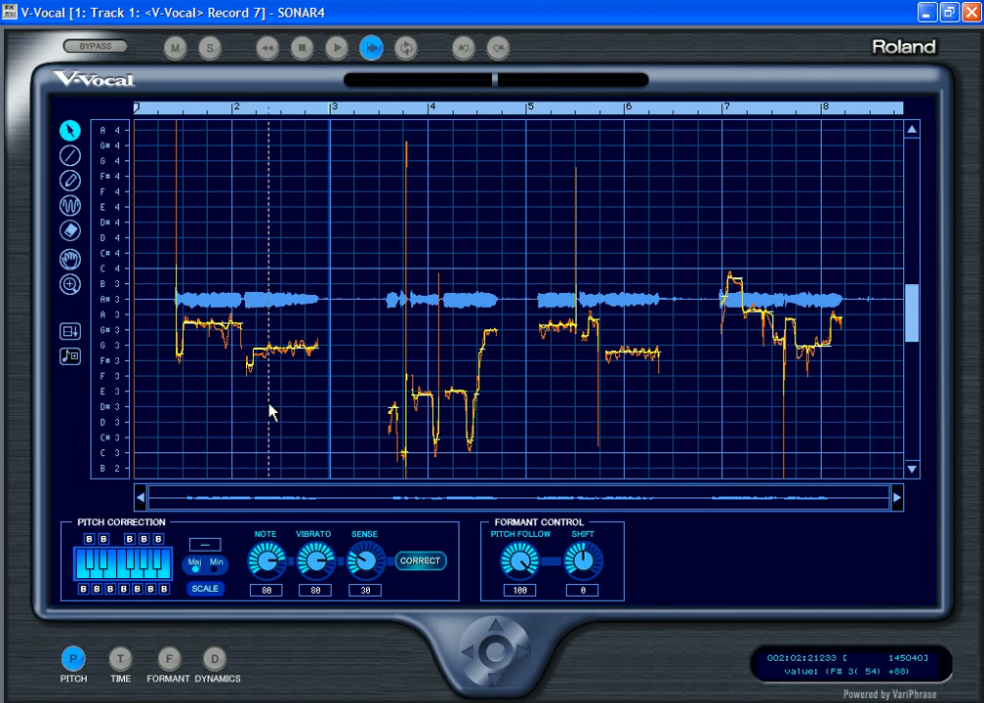
click(336, 46)
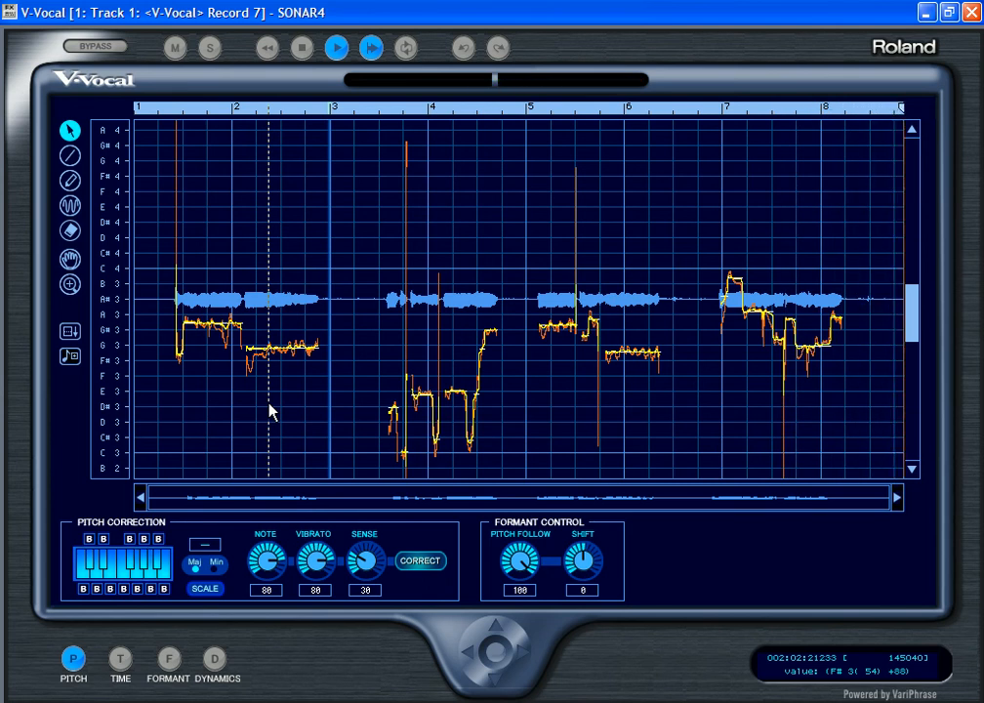
Step: Stop playback of the corrected vocal and close the V-Vocal editor
click(336, 47)
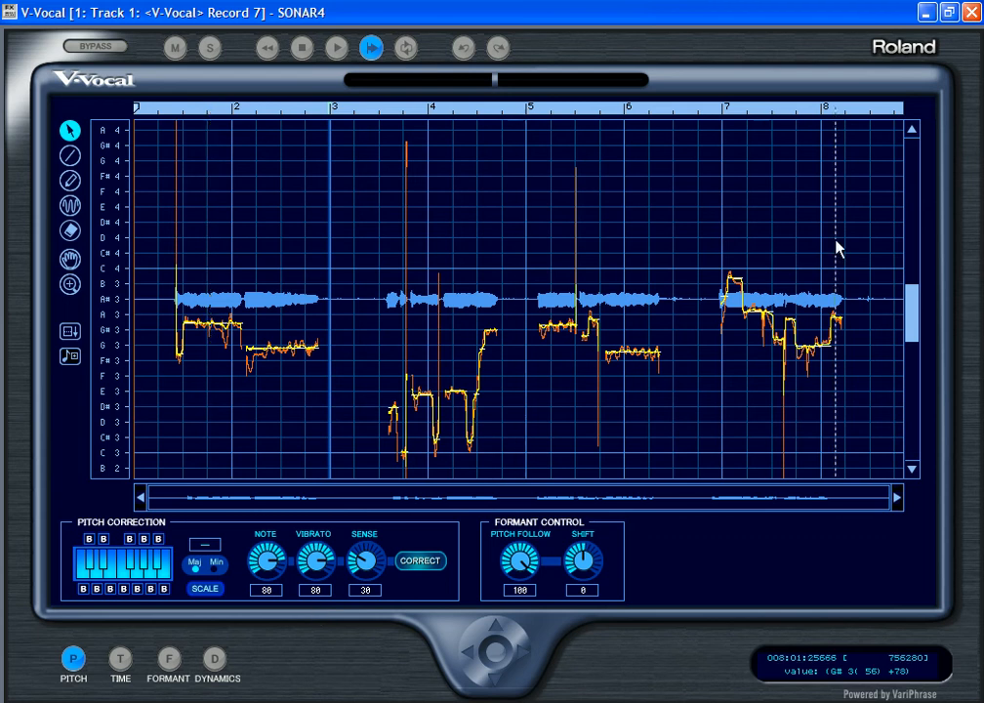
click(973, 12)
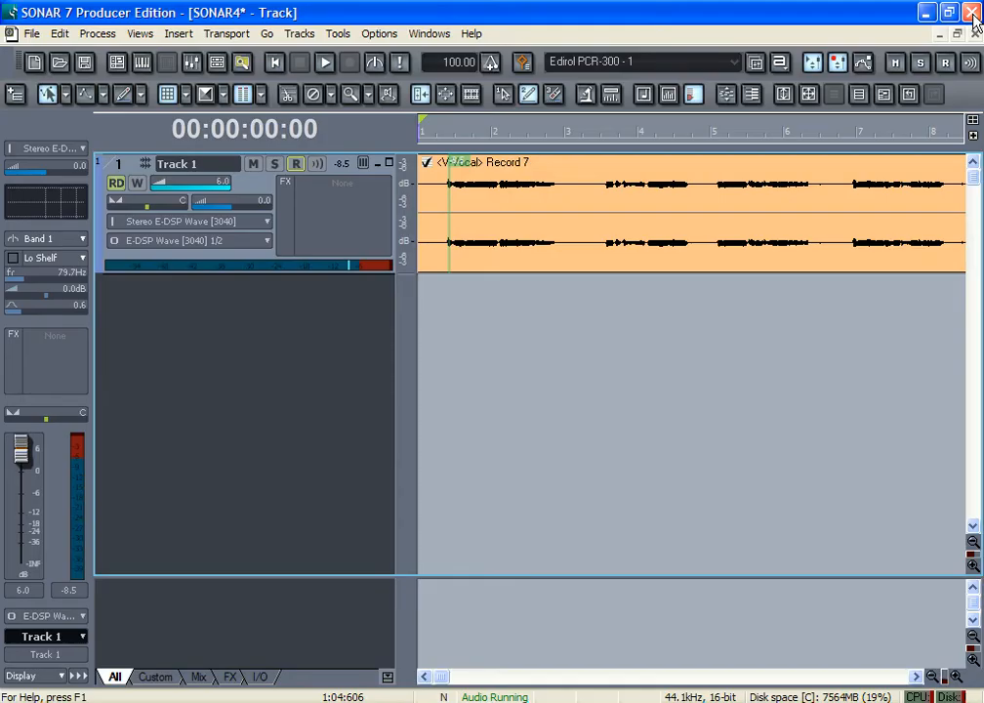